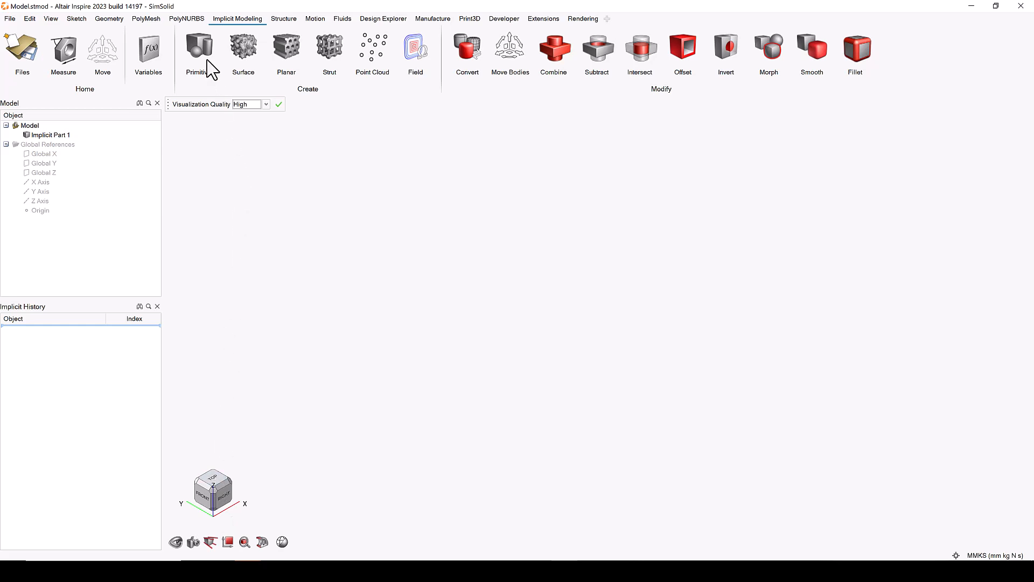
- Create a uniform 100 mm implicit cuboid (Cuboid 1) from Primitives
click(199, 49)
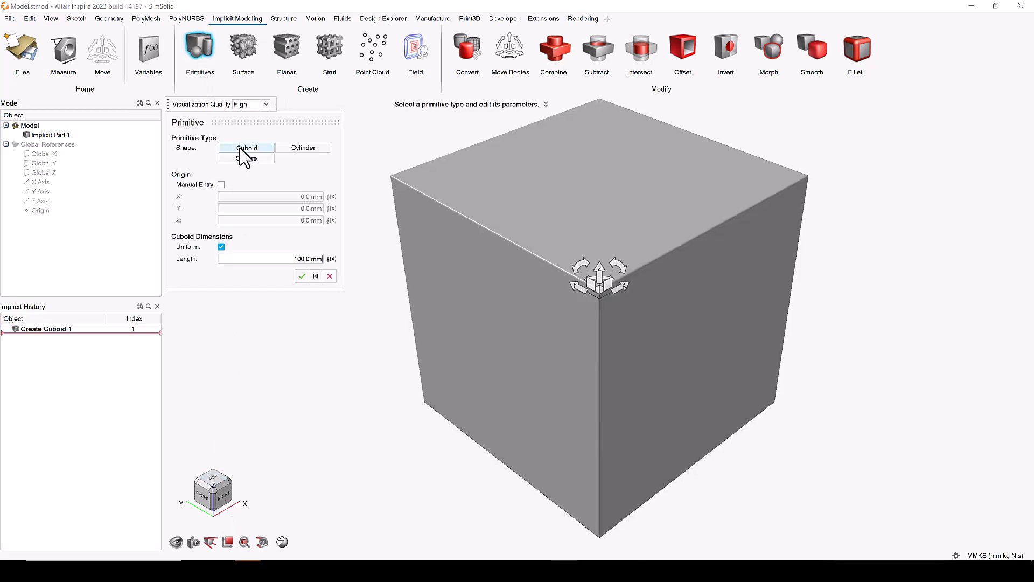
mouse_move(301, 276)
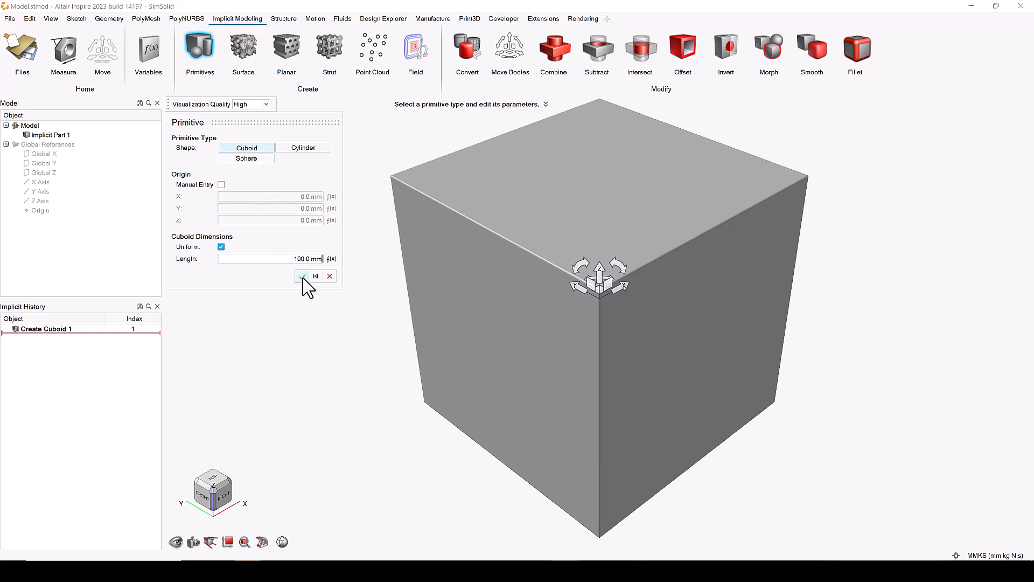
click(301, 275)
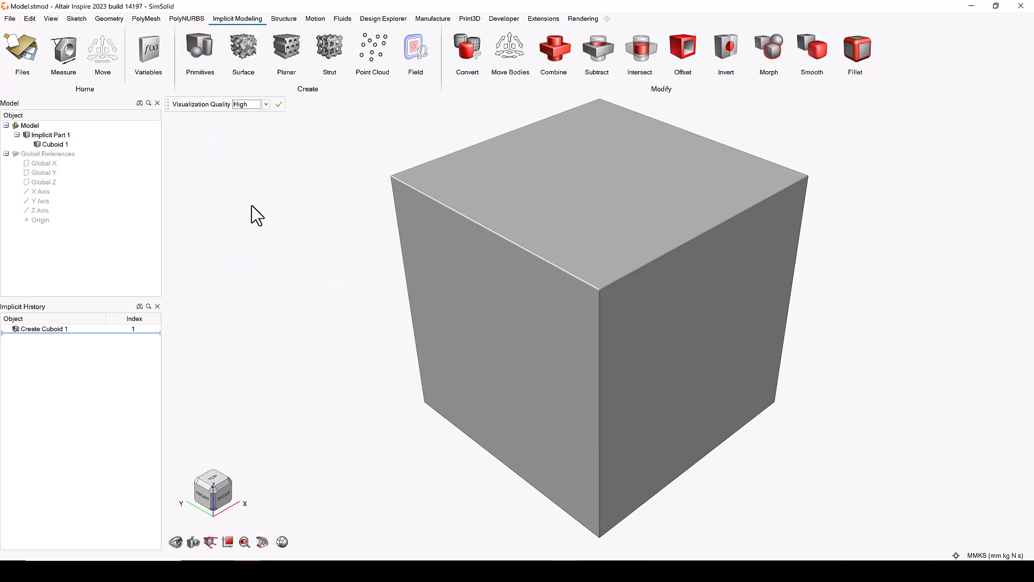
- Add a 50 mm radius implicit sphere (Sphere 1) inside the cube
click(199, 48)
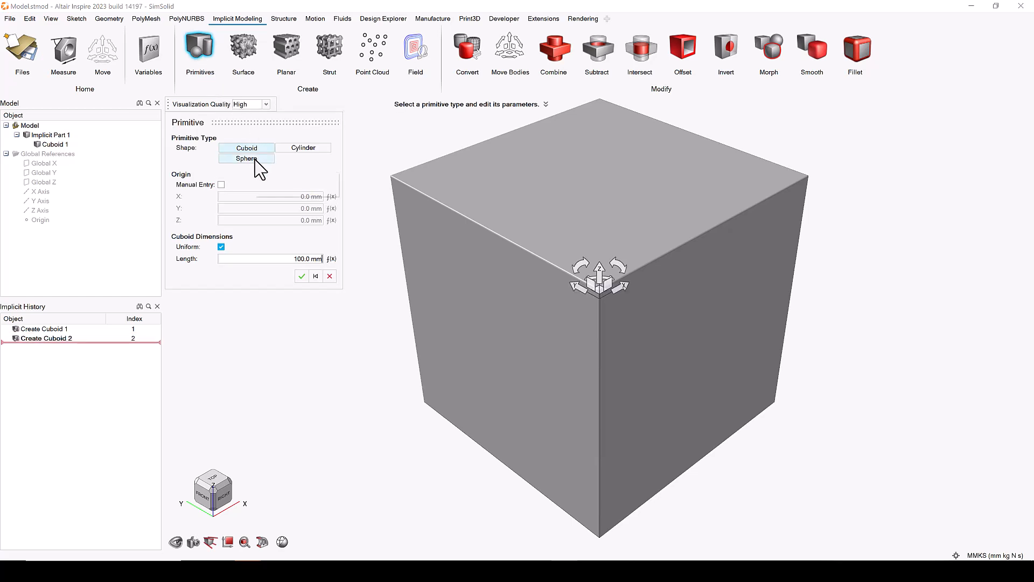
click(246, 158)
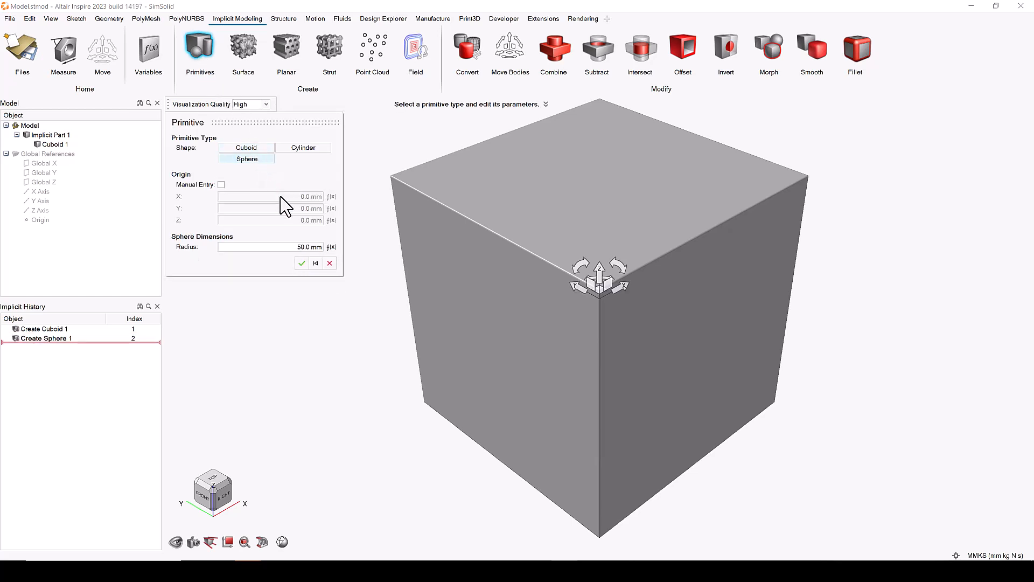
click(301, 263)
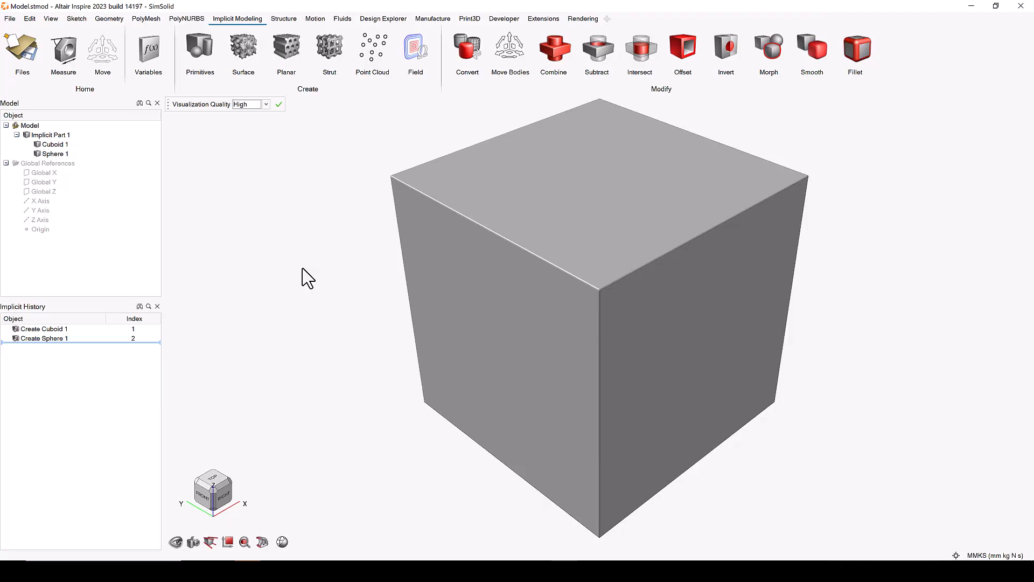
- Hide Cuboid 1 briefly to reveal the sphere, then show it again
click(52, 154)
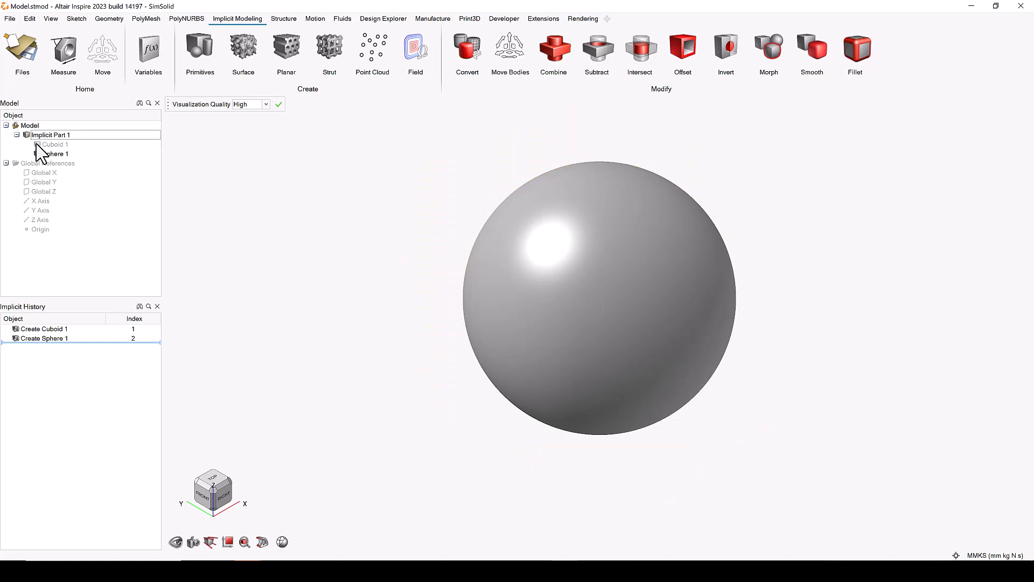
click(52, 144)
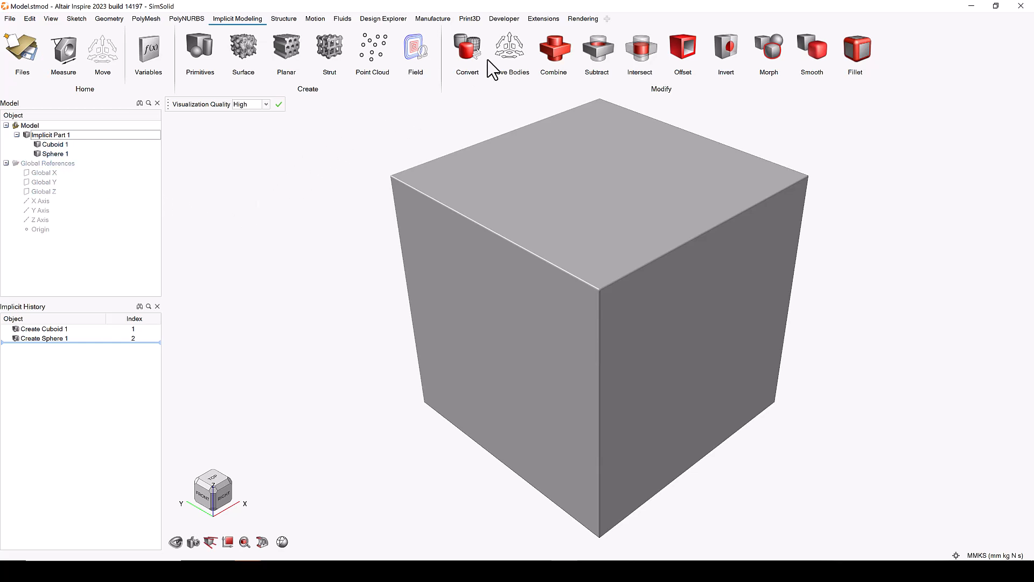
- Start a Morph with Cuboid 1 and Sphere 1 as its bodies, previewing value 50
click(768, 46)
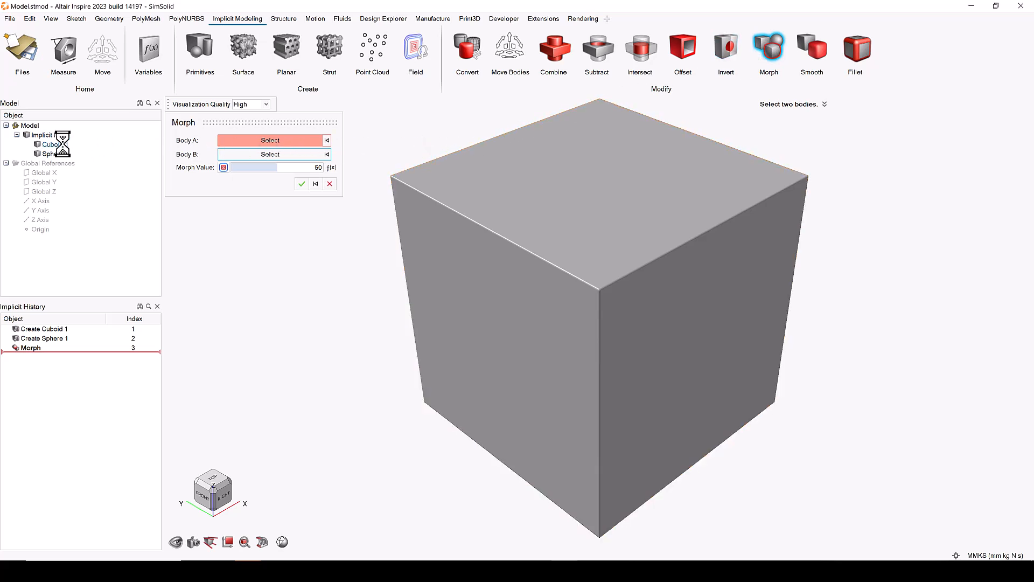
click(45, 144)
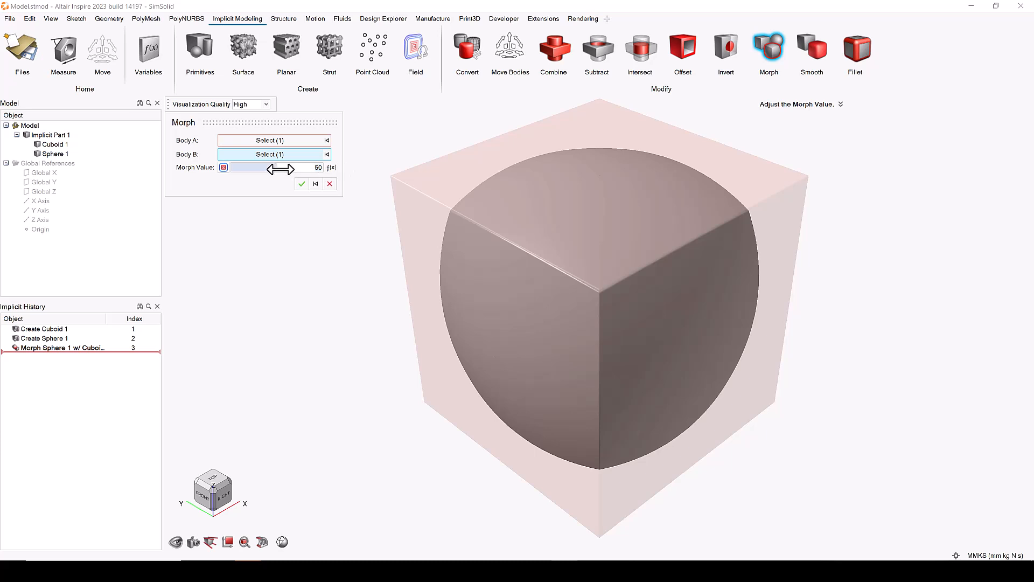
- Try morph values near the cube (about 7.5) and enter 100 on the slider
drag(290, 167, 234, 168)
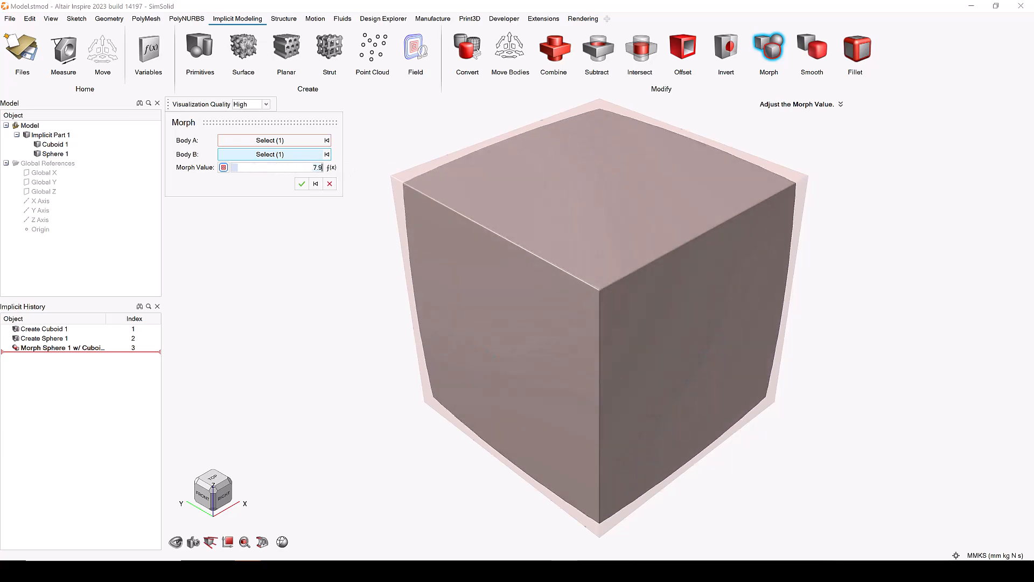
text(100)
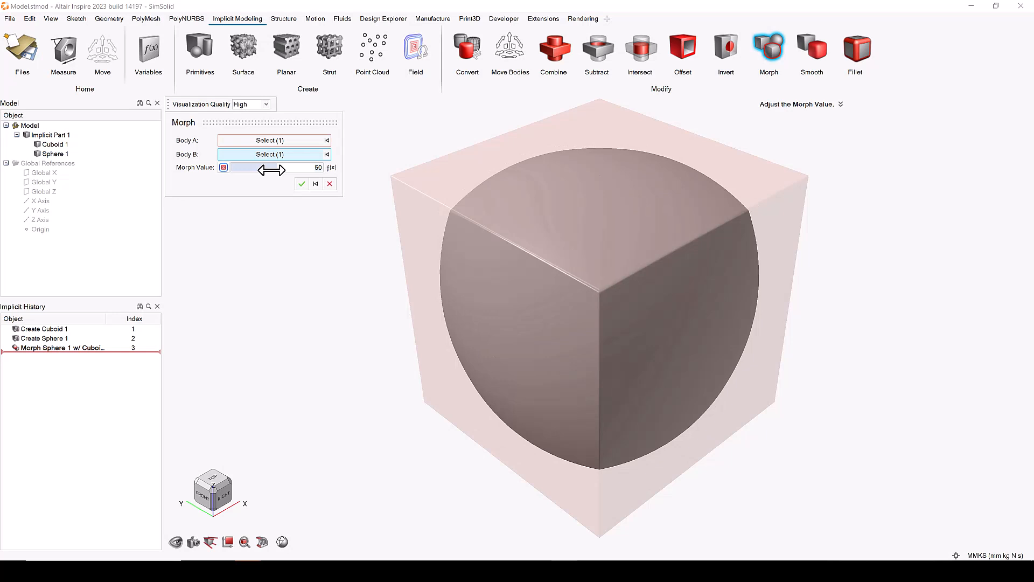
mouse_move(220, 179)
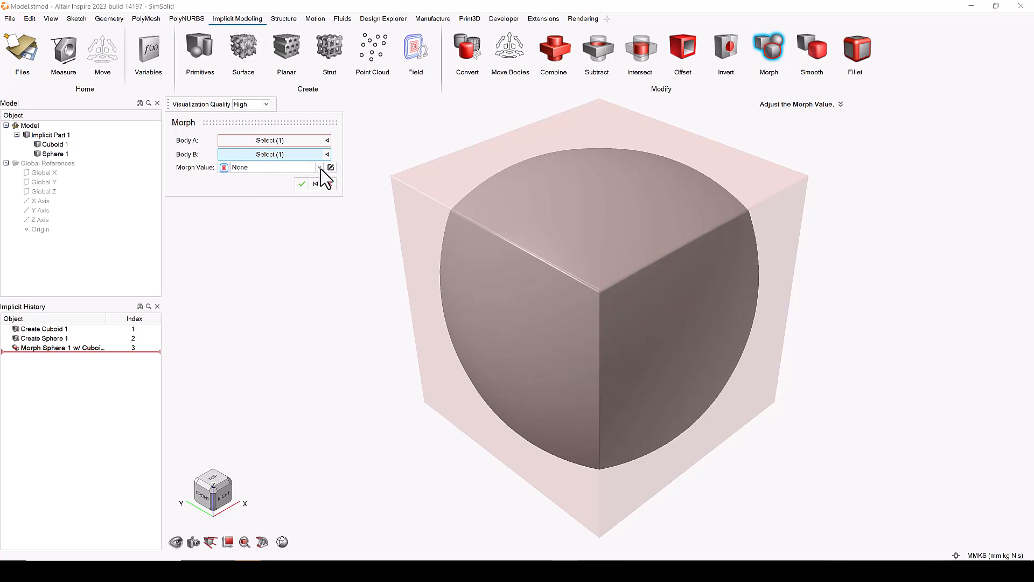
- Drive the morph value with a new field using Global Z as driving object
click(318, 167)
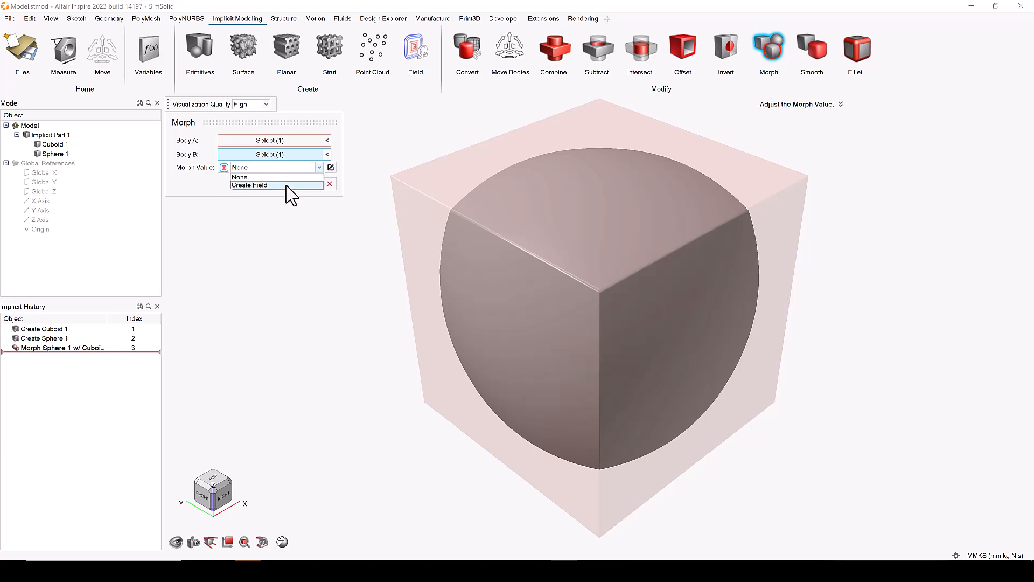
click(250, 185)
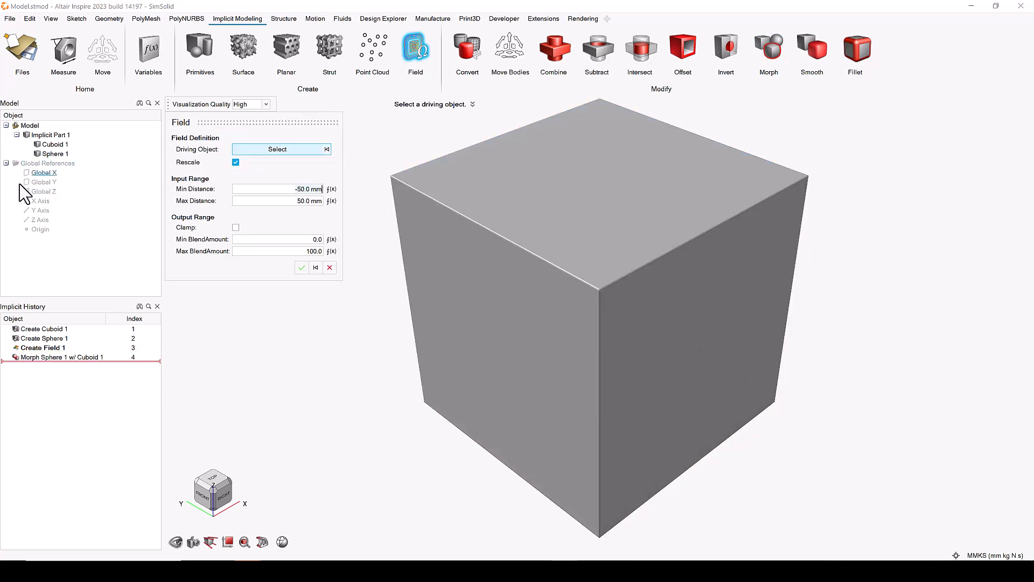
click(44, 190)
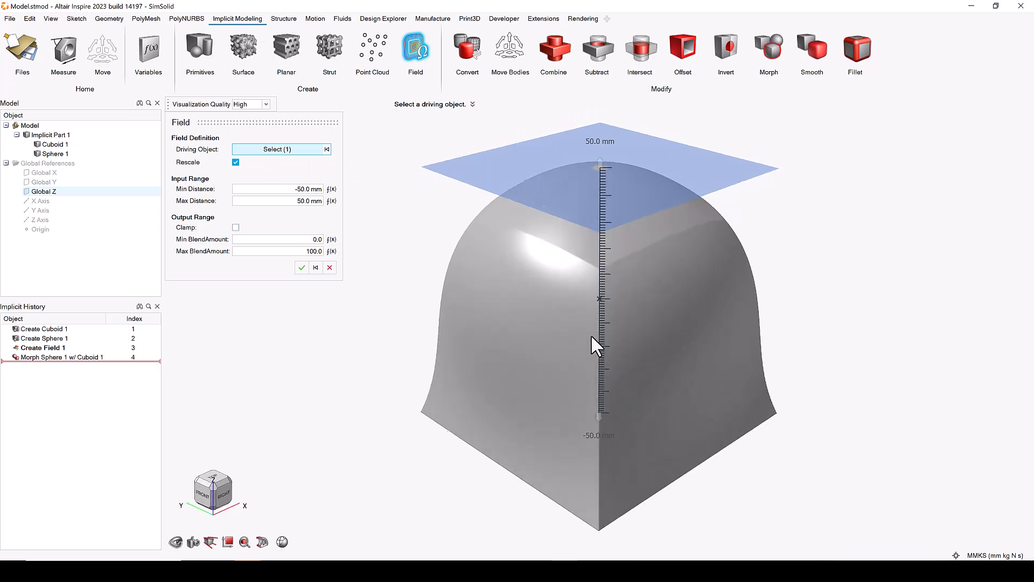
- Lower the field's Max Distance handle to about -12 mm so the sphere dominates
drag(594, 343, 600, 270)
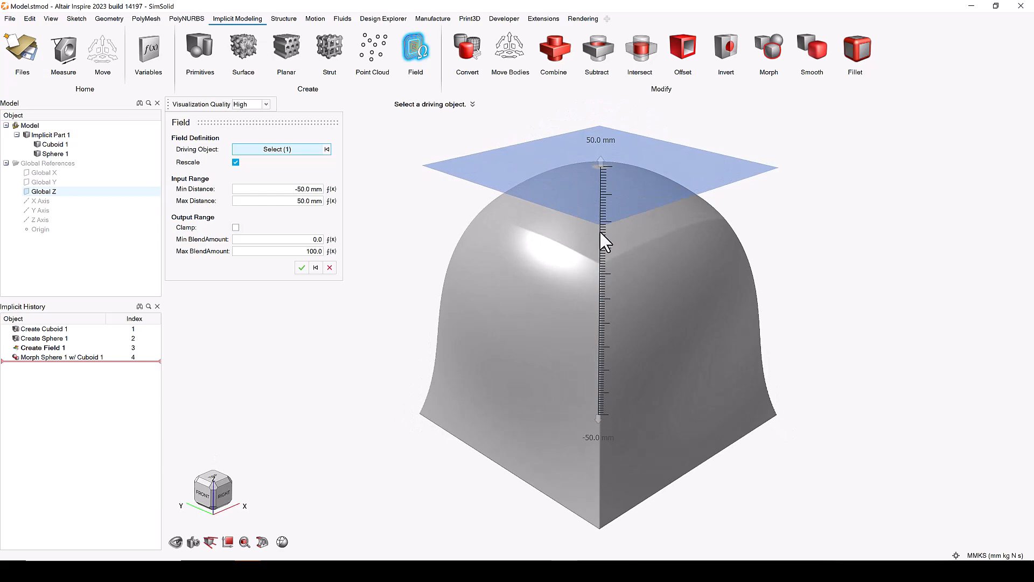
mouse_move(606, 190)
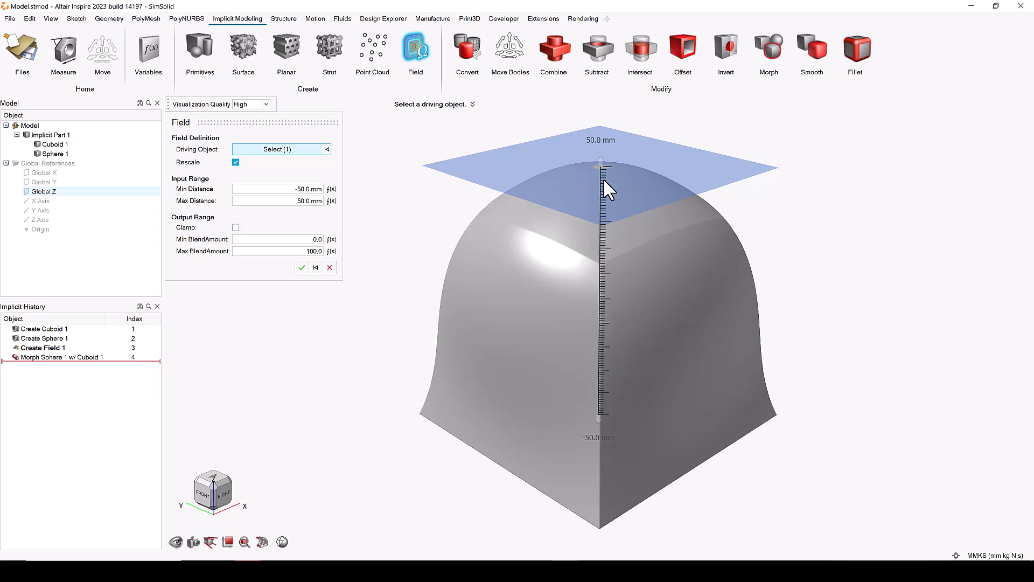
drag(600, 165, 600, 179)
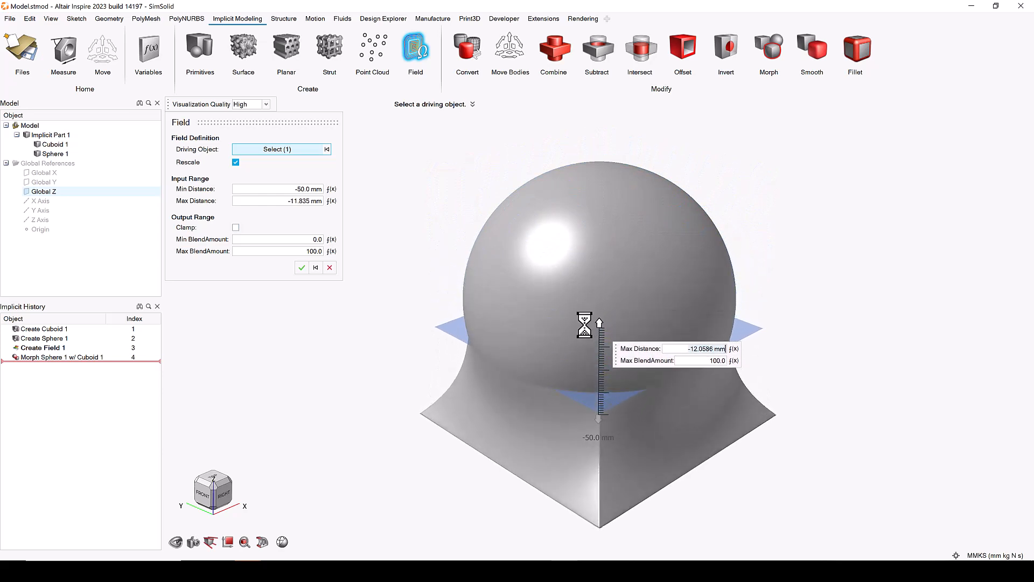
- Set the blend range to roughly 19.7 mm max and -45 mm min distance
drag(583, 322, 581, 299)
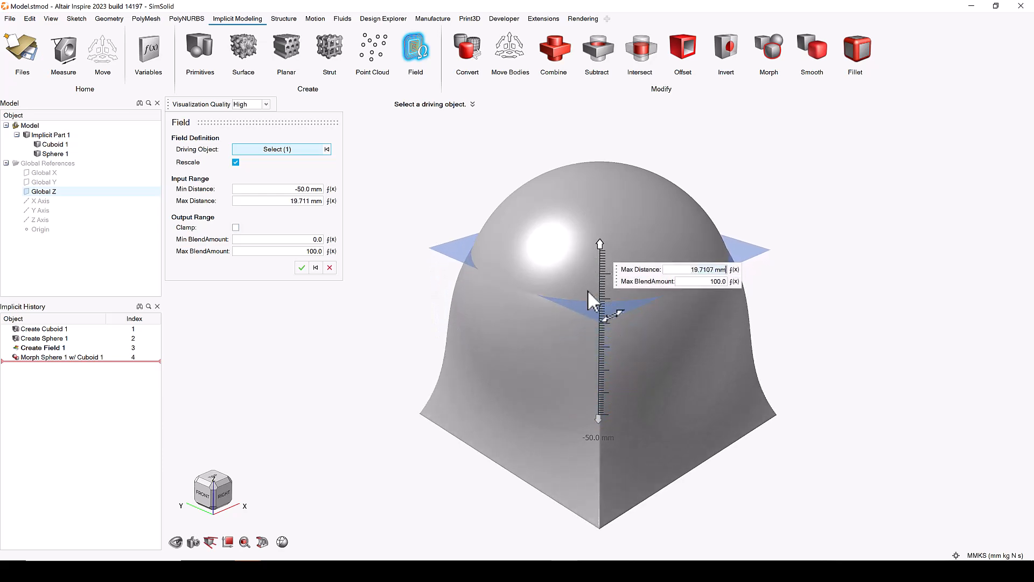
drag(599, 408, 599, 419)
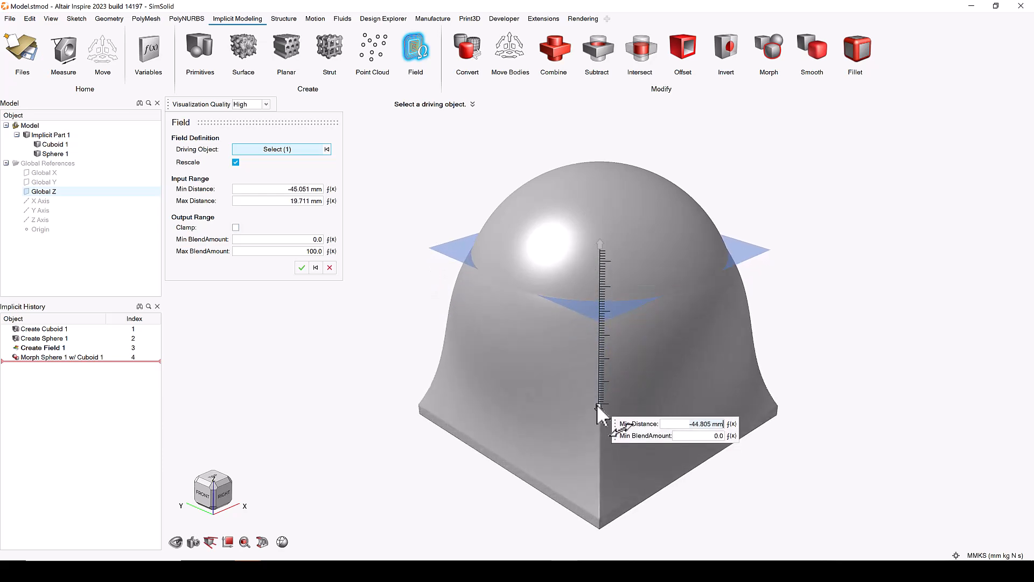
drag(599, 412, 599, 362)
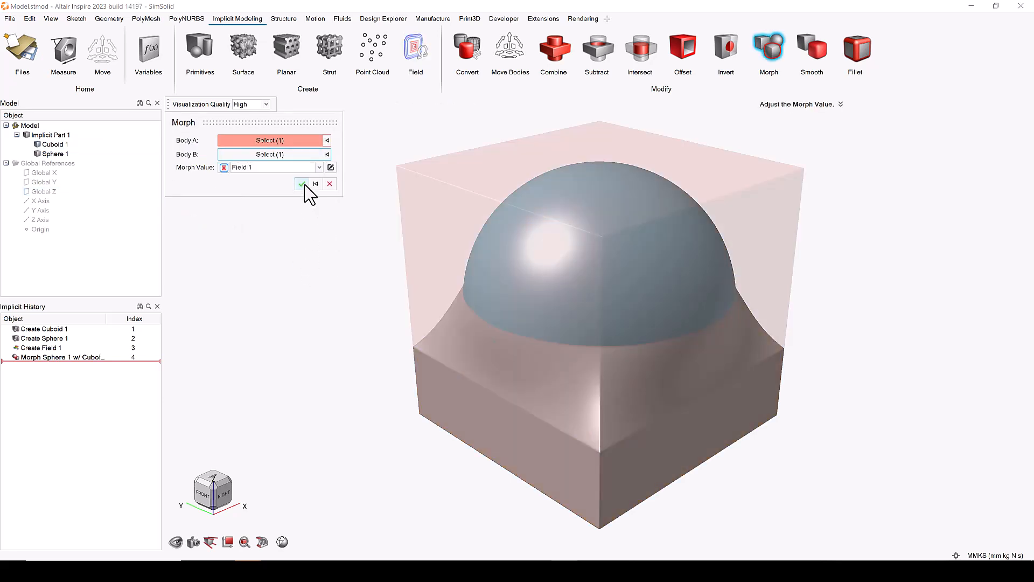
- Apply the field-driven morph and orbit to view the domed square block
click(302, 183)
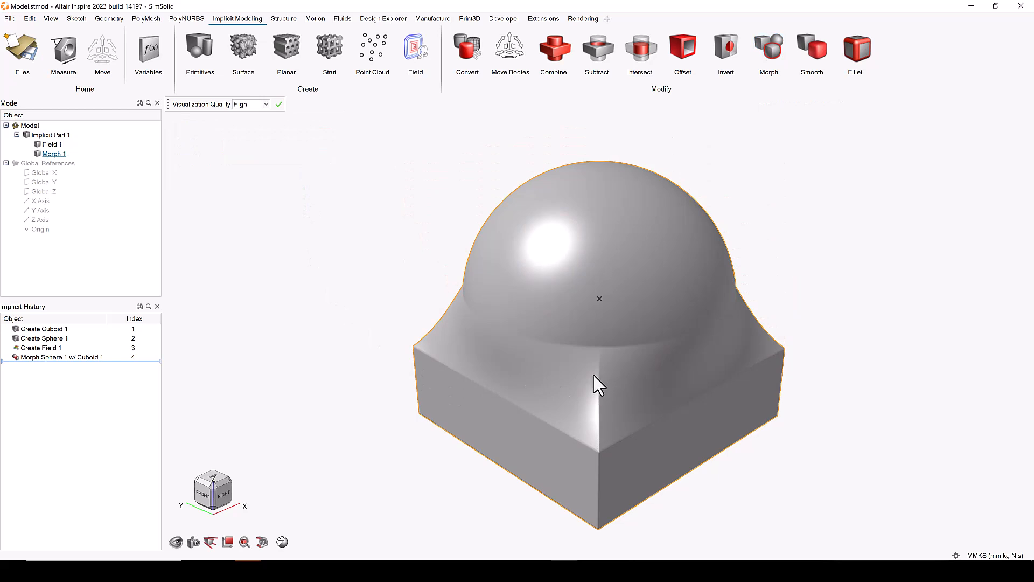
drag(599, 386, 559, 298)
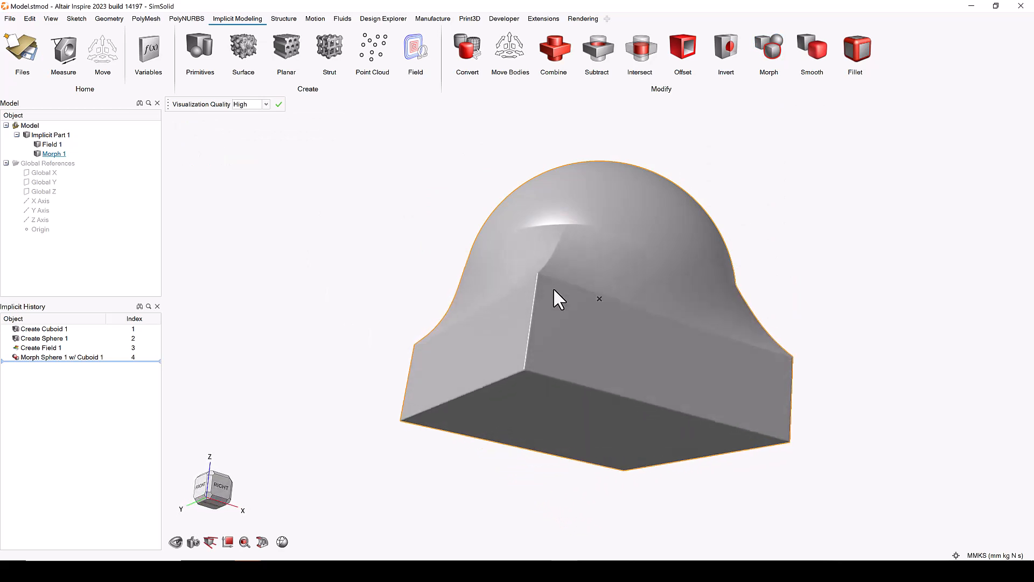